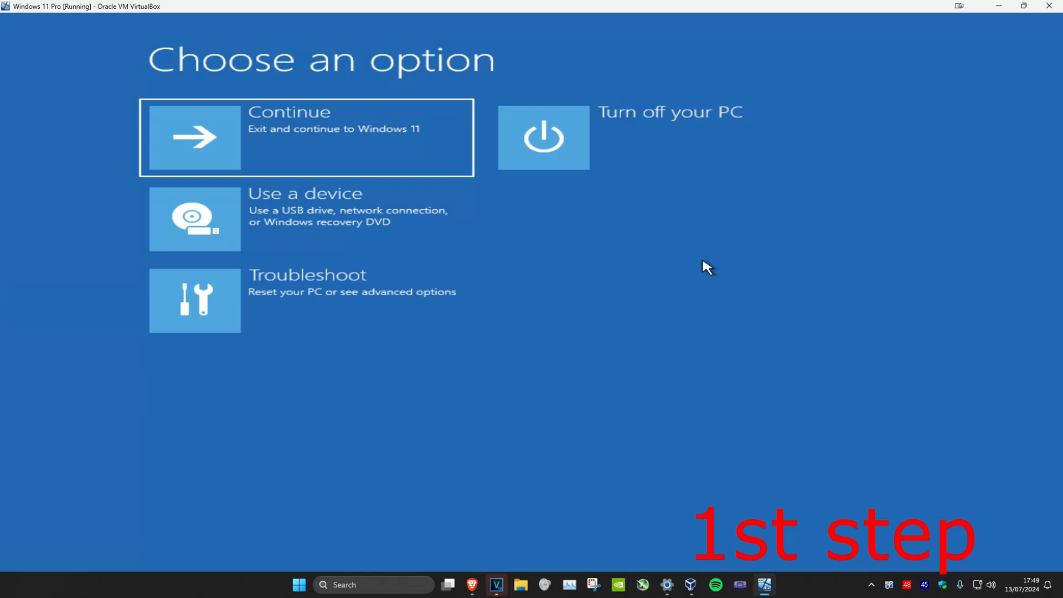
- Open the recovery Command Prompt via Troubleshoot > Advanced options
{"action": "left_click", "coordinate": [306, 138]}
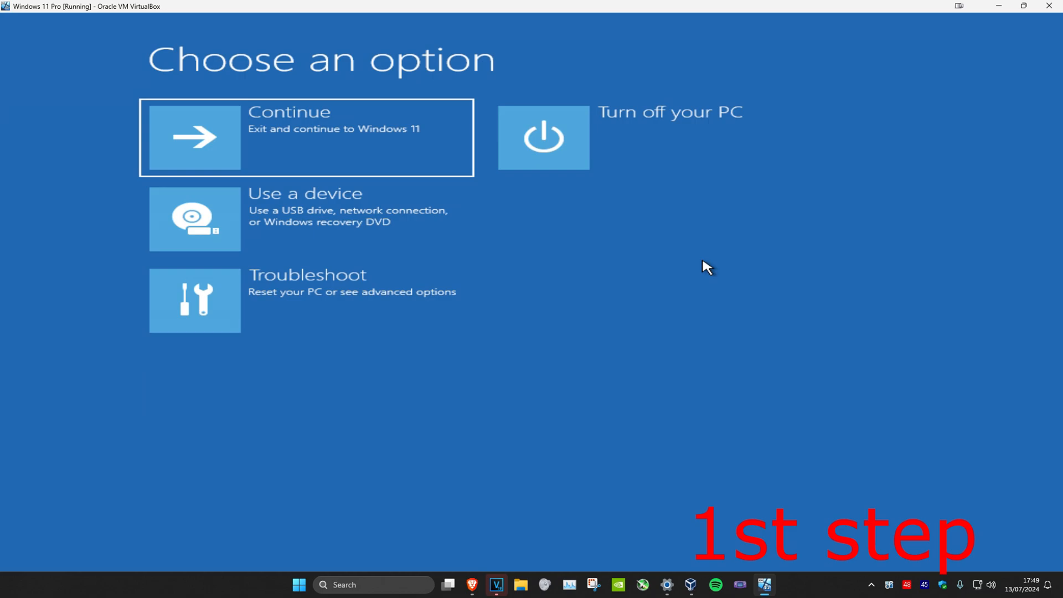
{"action": "mouse_move", "coordinate": [504, 359]}
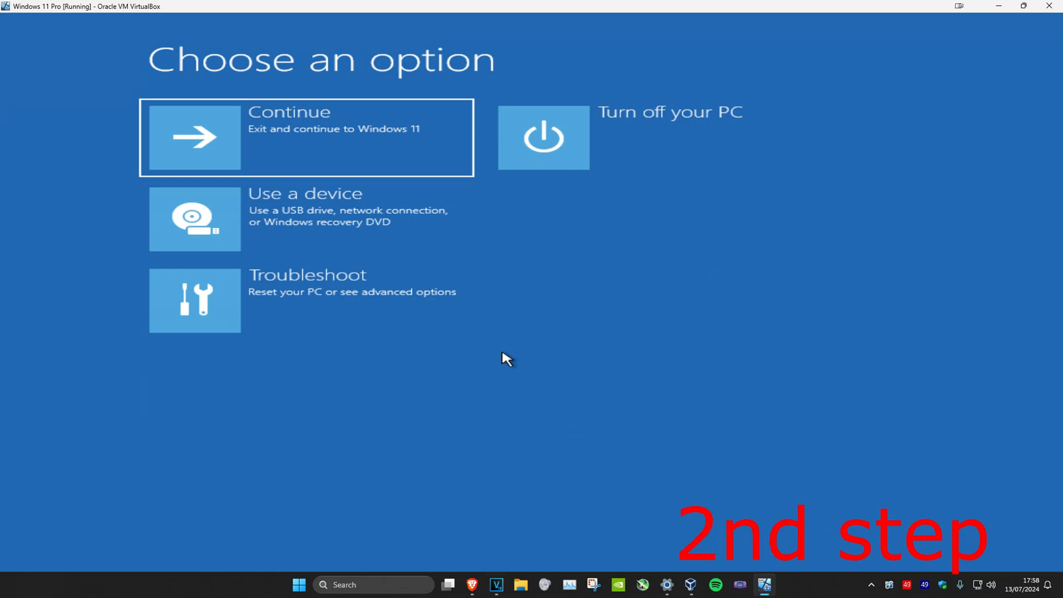
{"action": "left_click", "coordinate": [308, 300]}
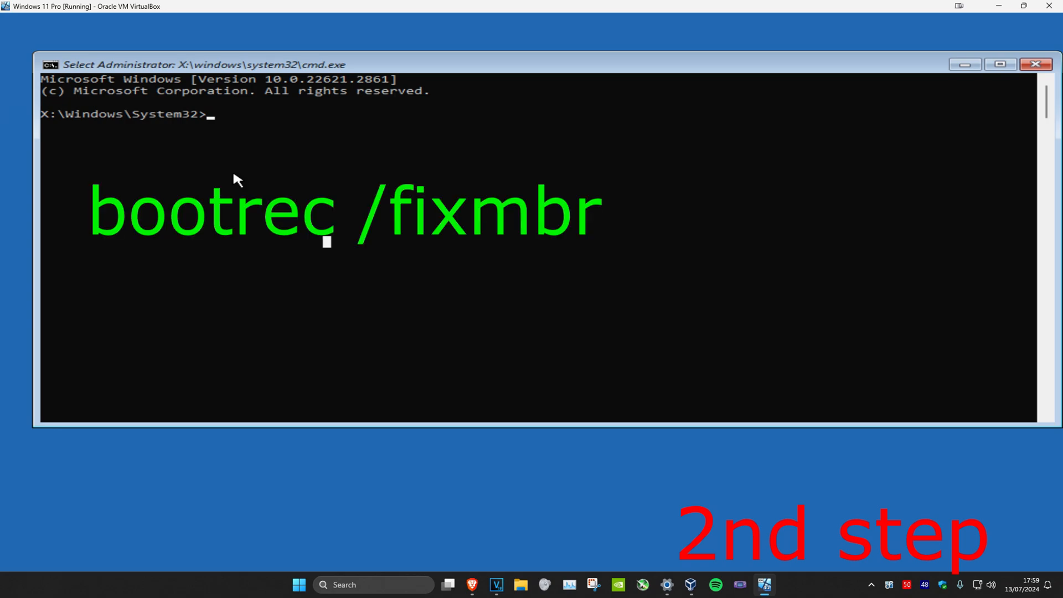
- Run bootrec /fixmbr, then export the boot configuration with bcdedit /export c:\backup
{"action": "type", "text": "bootrec /fixmbr"}
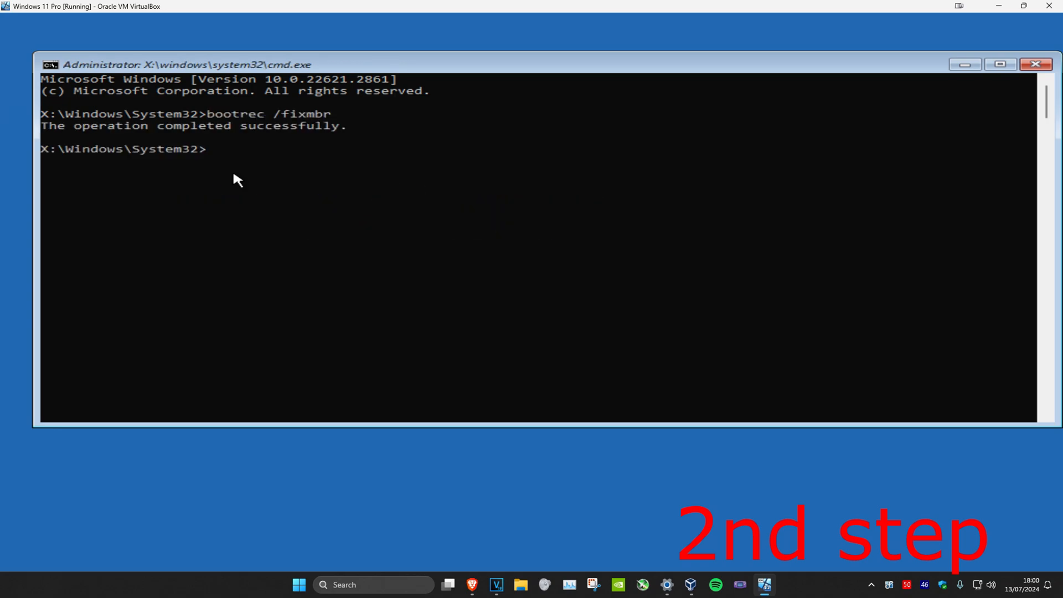
{"action": "type", "text": "bcdedit /export"}
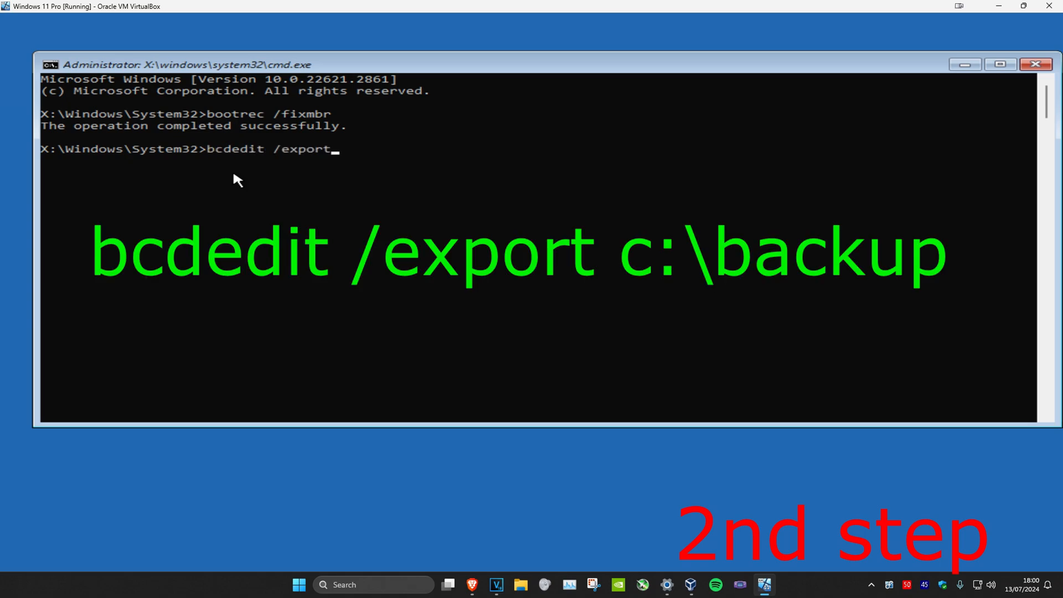
{"action": "type", "text": "c:\\backup"}
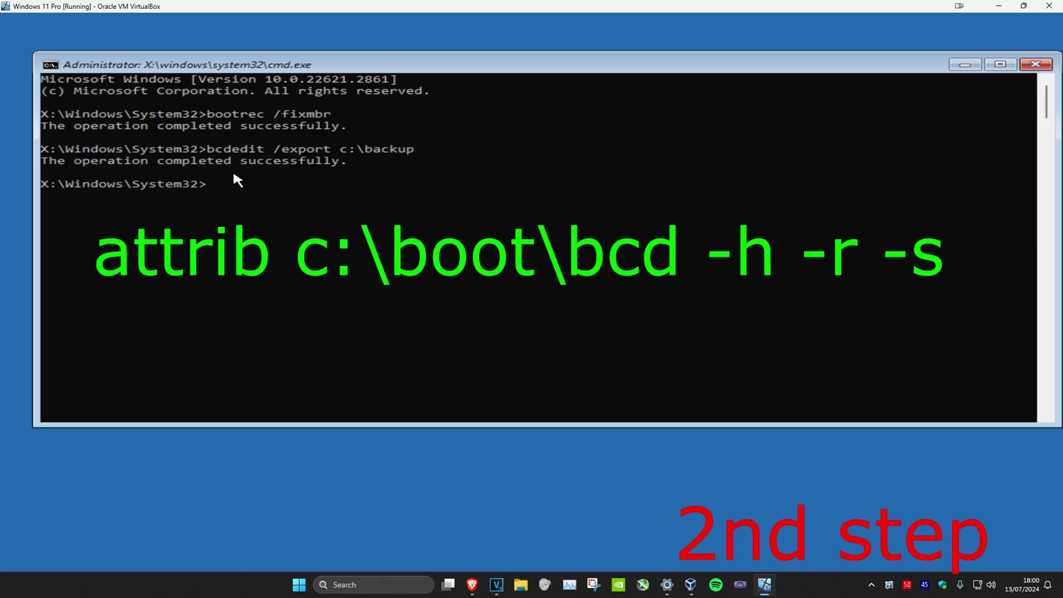
- Run attrib c:\boot\bcd -h -r -s, which reports Path not found - C:\boot
{"action": "type", "text": "attrib"}
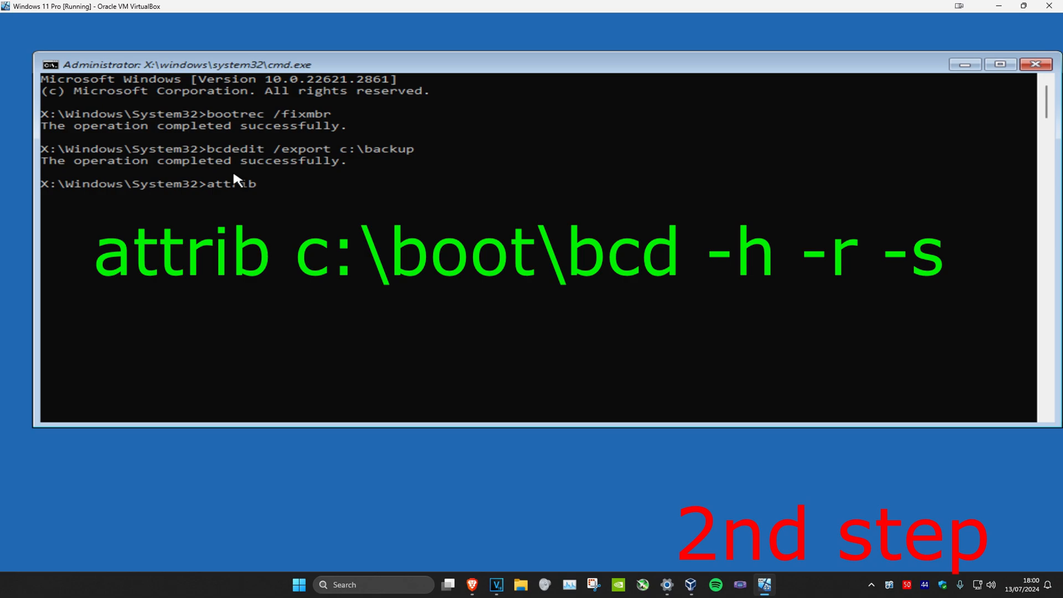
{"action": "type", "text": "c:\\"}
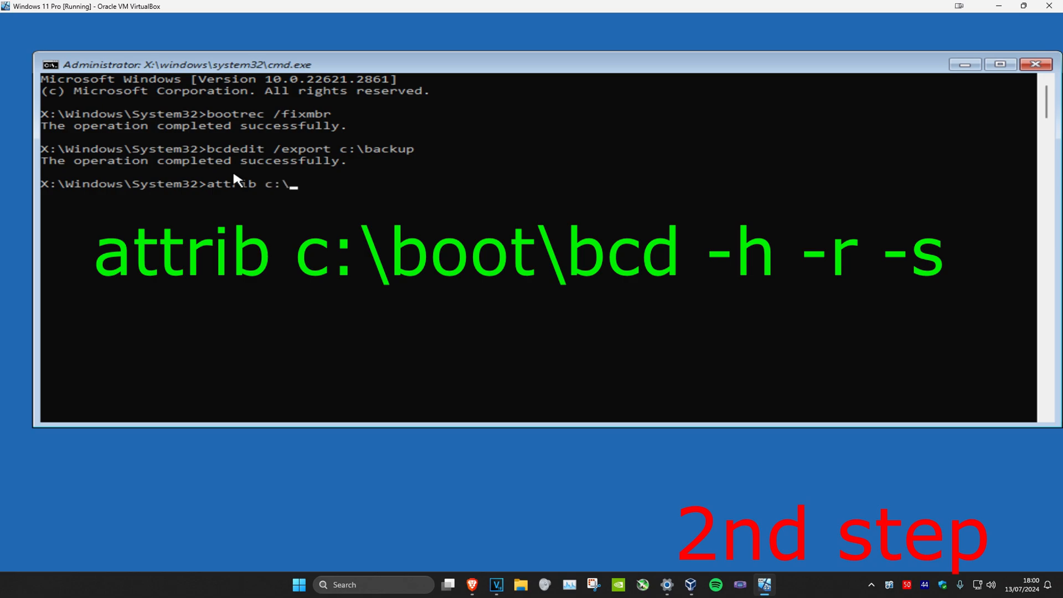
{"action": "type", "text": "boot\\bcd"}
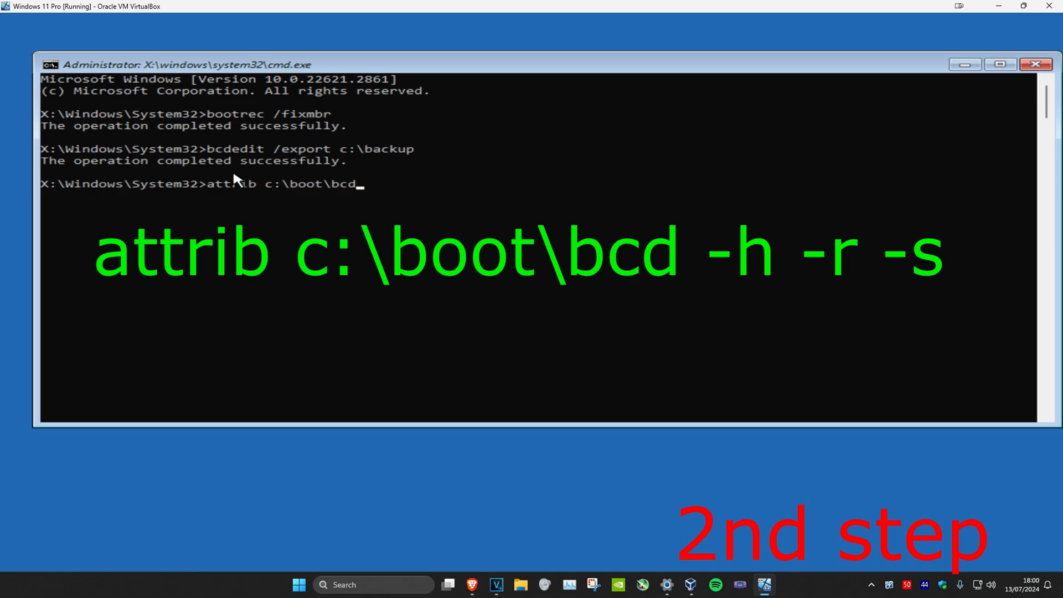
{"action": "type", "text": "-h"}
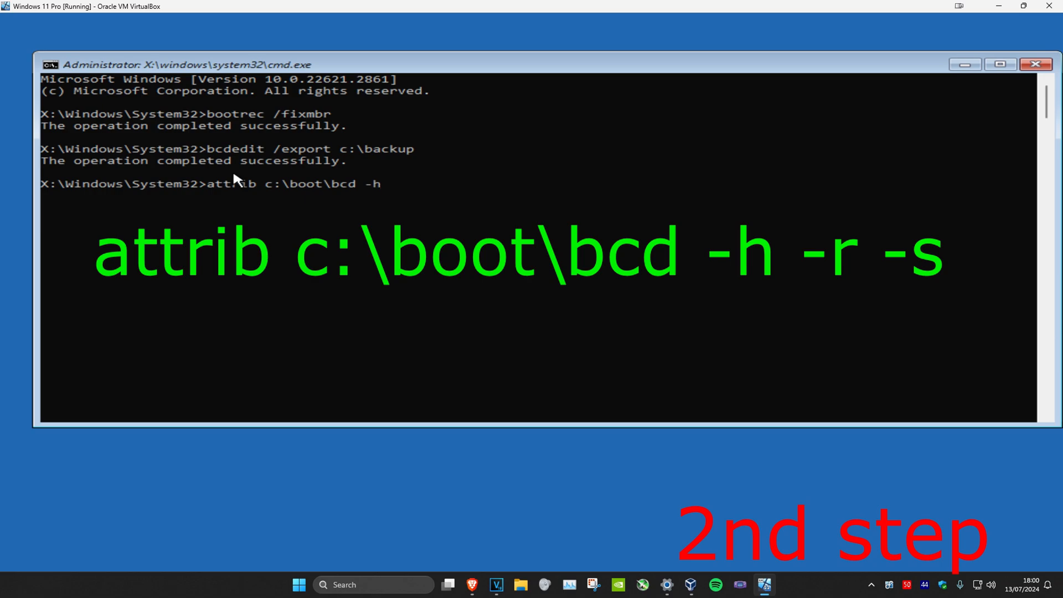
{"action": "type", "text": "-r"}
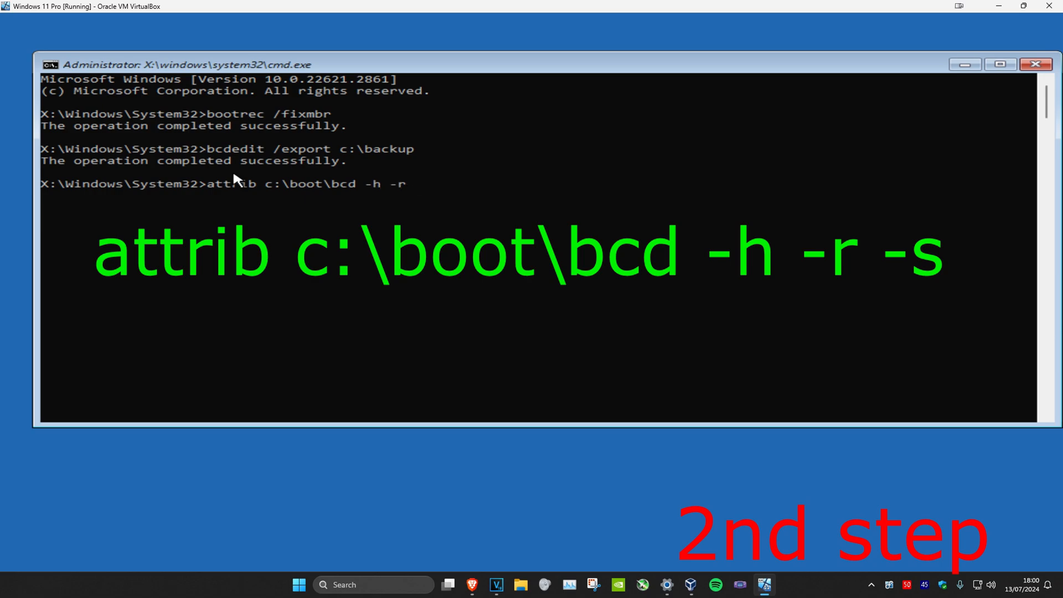
{"action": "key", "text": "Enter"}
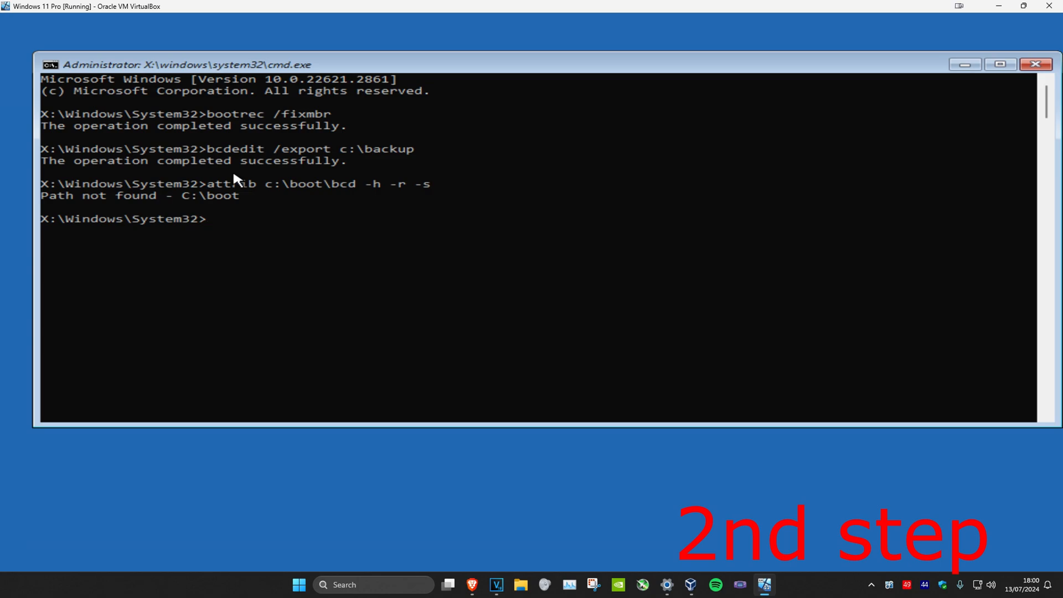
- Rename c:\boot\bcd to bcd.old with the ren command
{"action": "type", "text": "ren"}
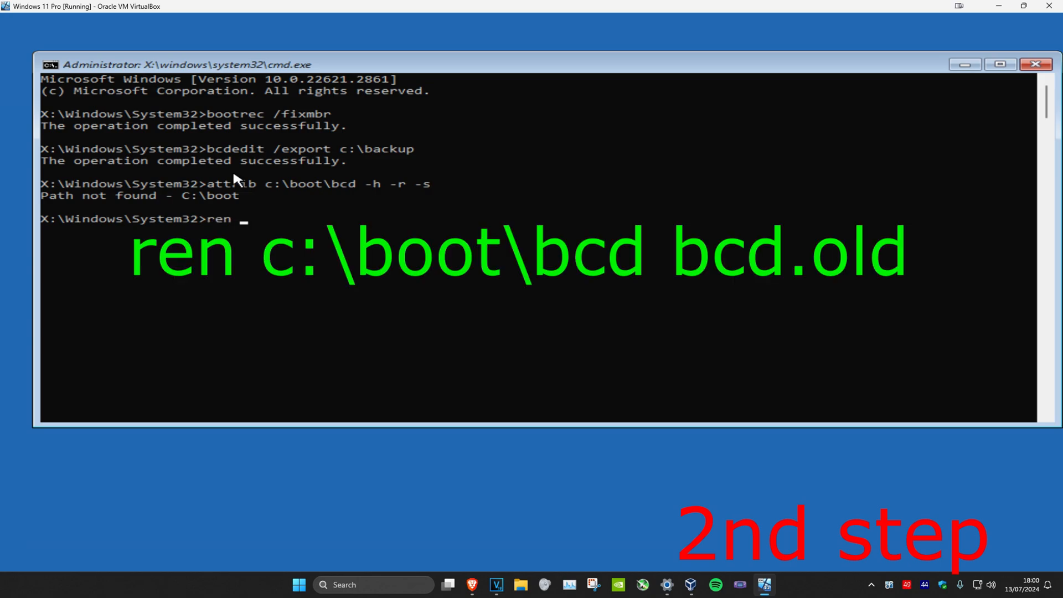
{"action": "type", "text": "c:\\"}
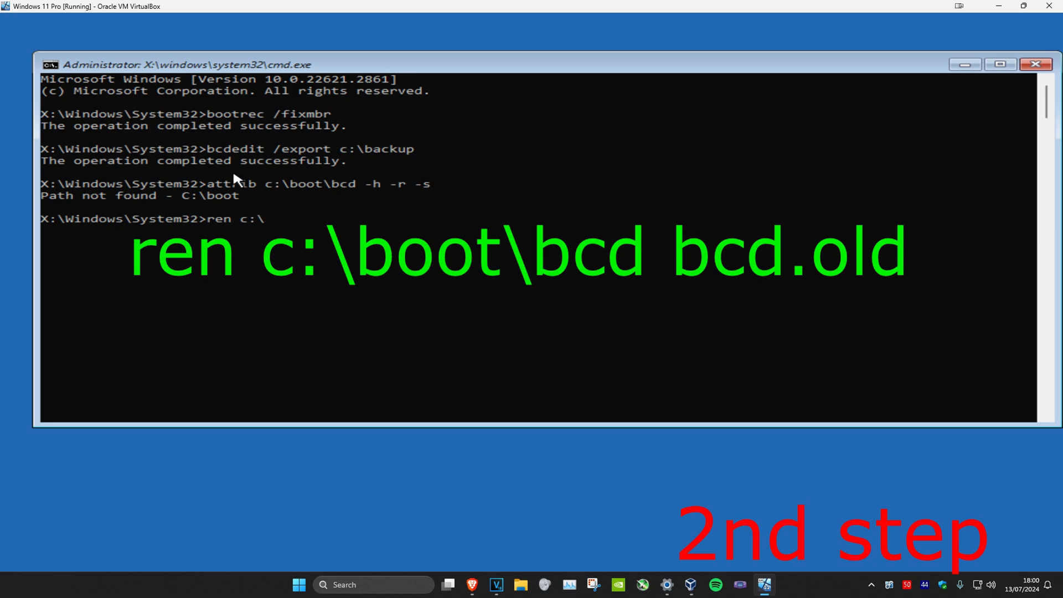
{"action": "type", "text": "boot\\bcd bcd."}
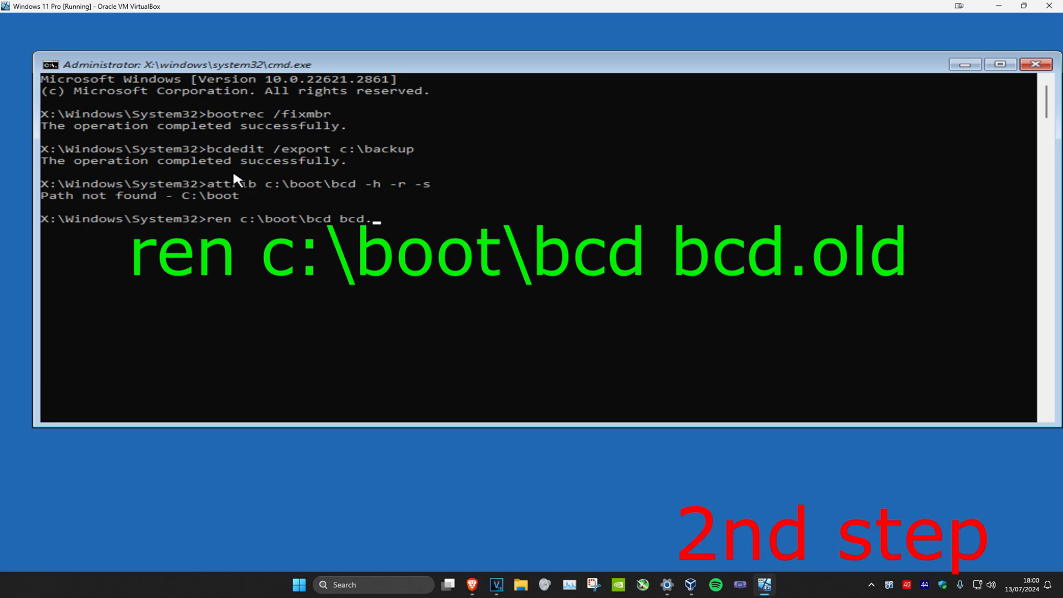
{"action": "key", "text": "Enter"}
{"action": "type", "text": "bootrec /"}
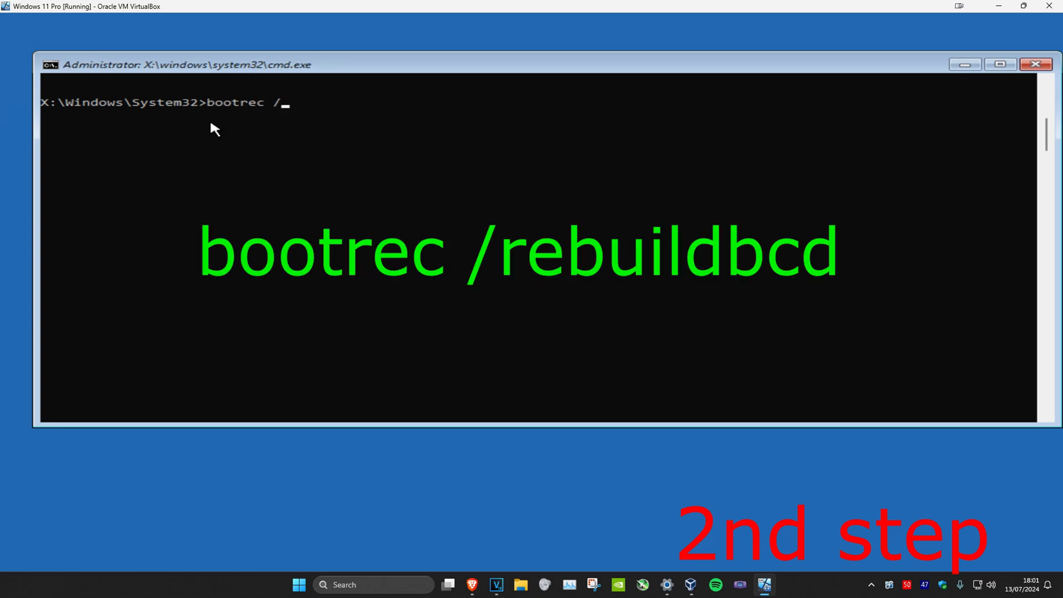
- Run bootrec /rebuildbcd, answer Y (0 installations found), then exit the prompt
{"action": "type", "text": "rebuildbcd"}
{"action": "key", "text": "Enter"}
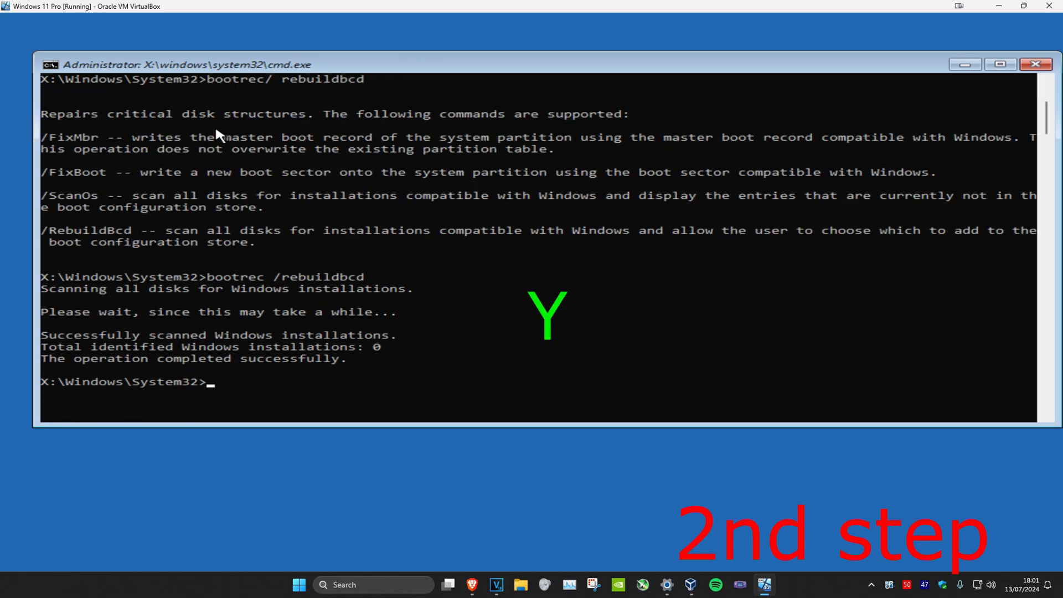
{"action": "type", "text": "Y"}
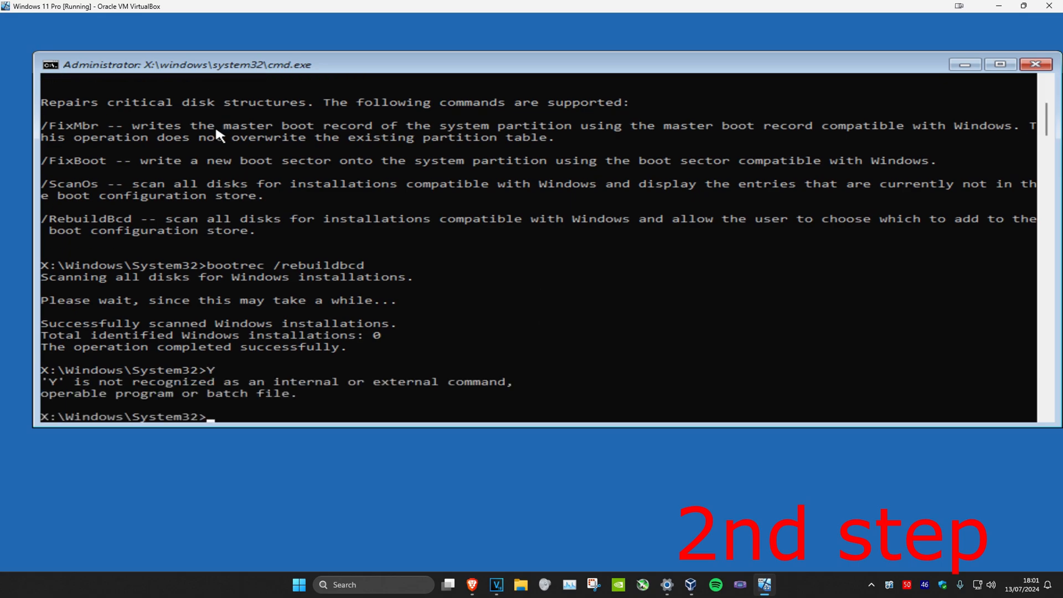
{"action": "type", "text": "exit"}
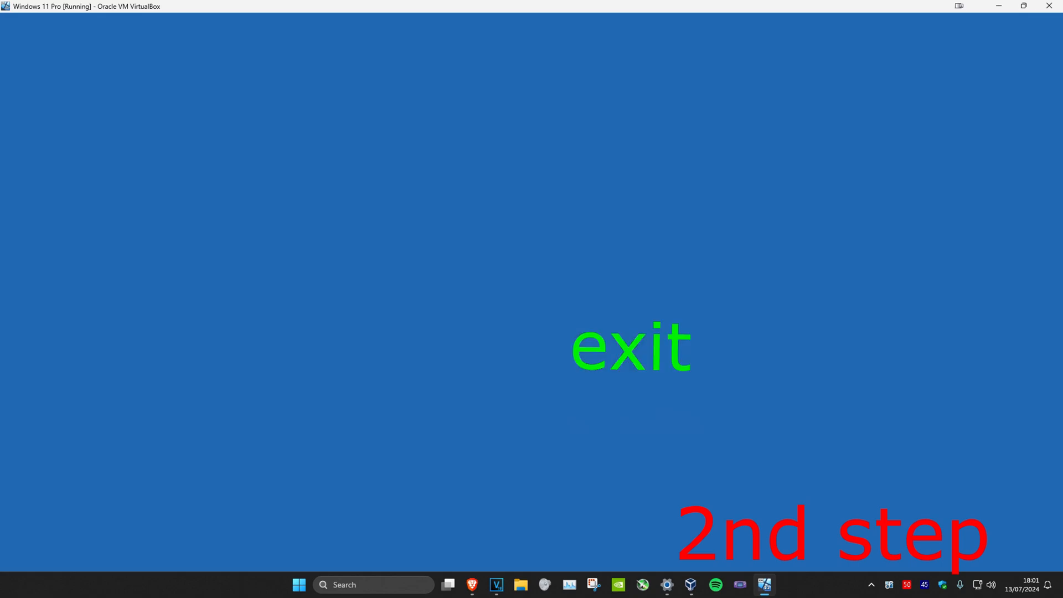